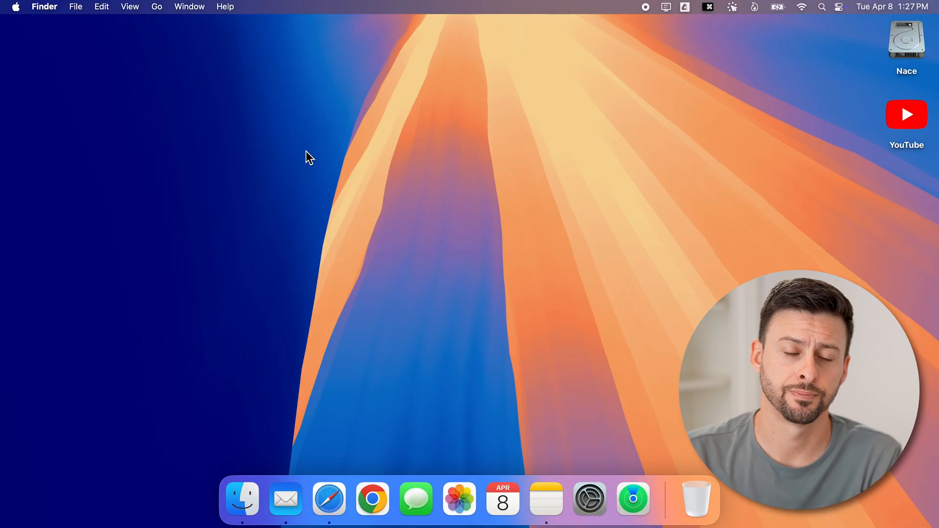
mouse_move(306, 176)
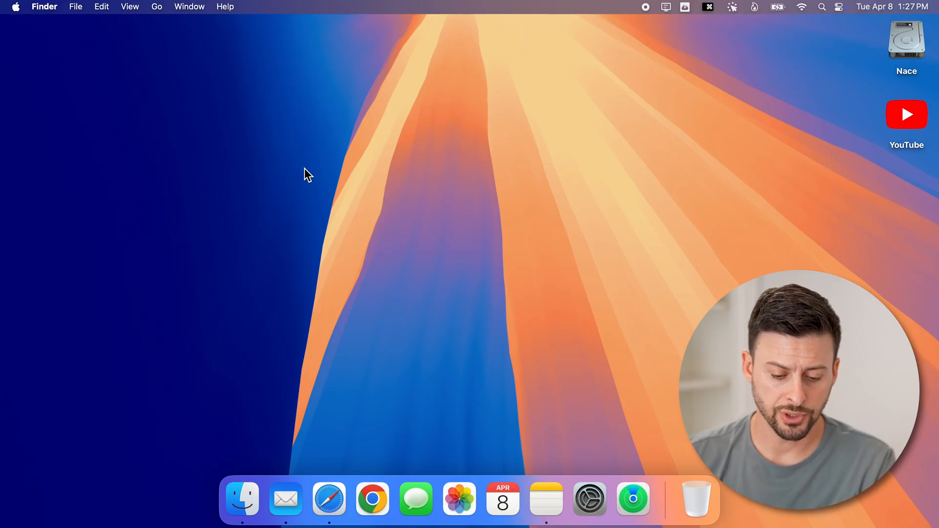
Step: Show a Finder window with the Favorites sidebar section expanded to list its items
click(241, 499)
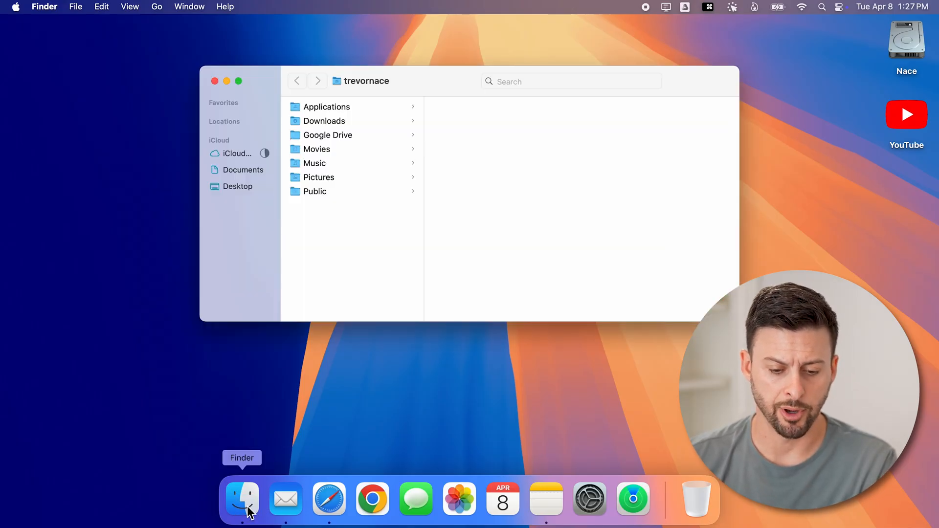
mouse_move(264, 318)
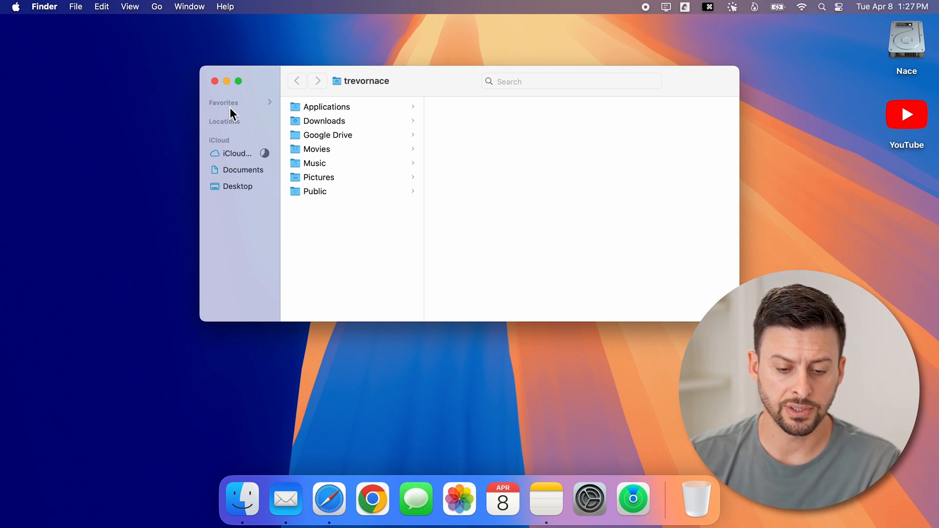
mouse_move(276, 105)
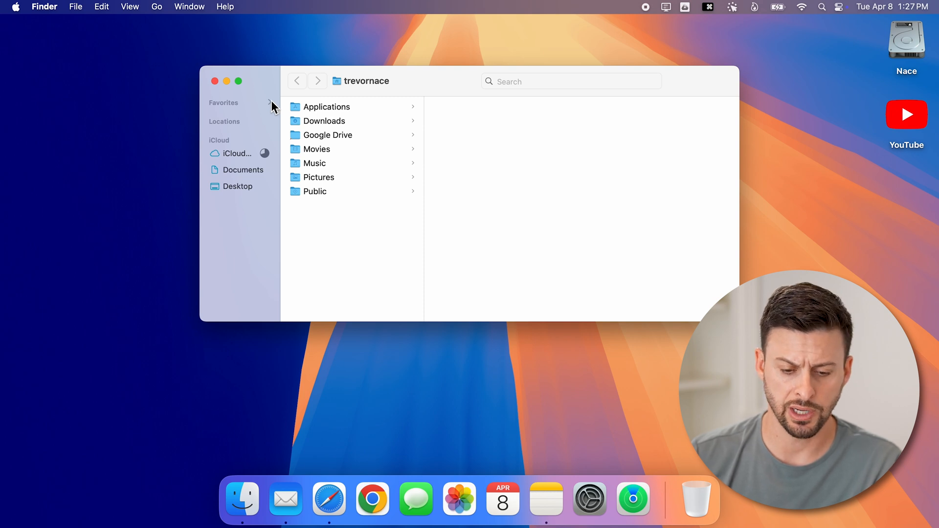
click(271, 103)
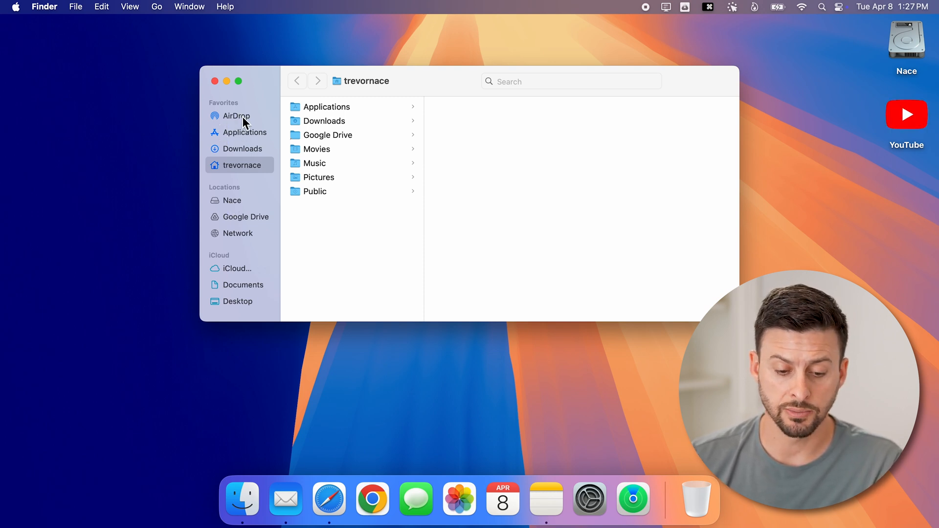
mouse_move(243, 133)
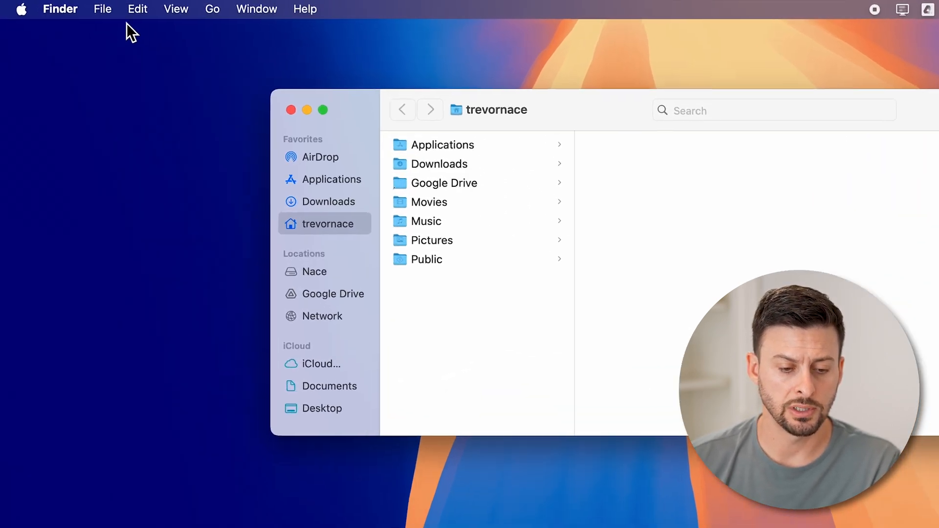
Step: Reach the Sidebar pane of Finder Settings listing the checkable Favorites, iCloud and Locations items
click(60, 9)
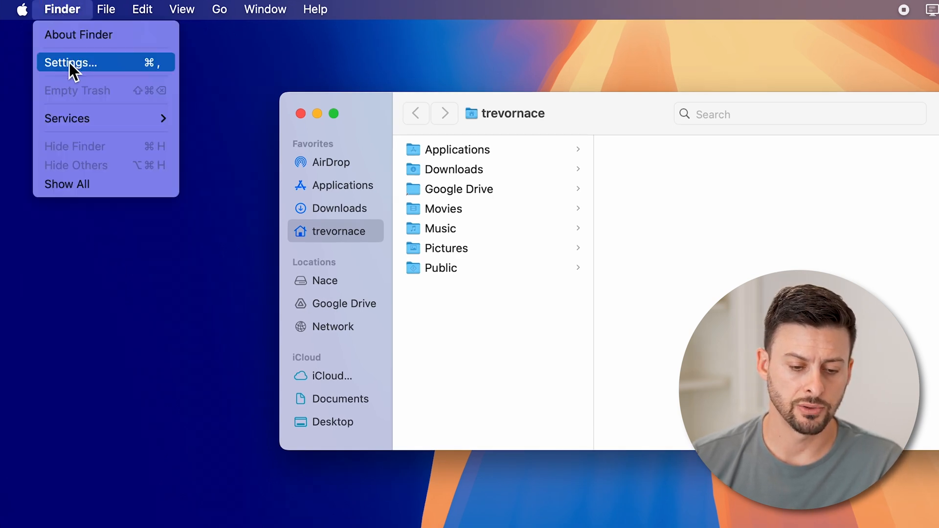
click(70, 62)
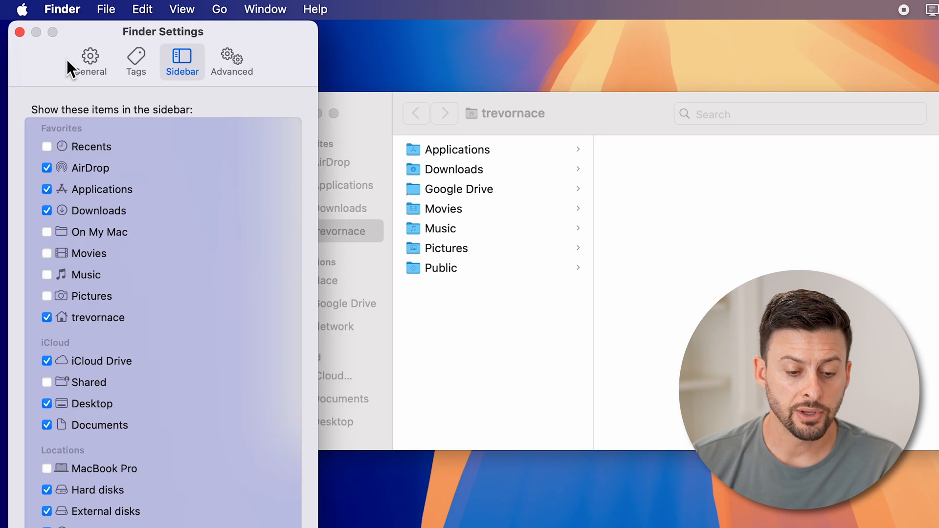
mouse_move(120, 64)
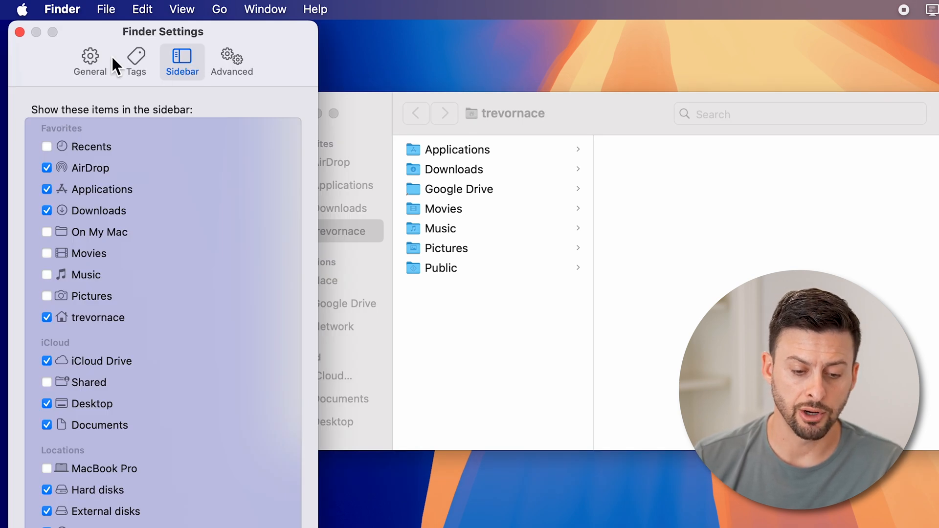
click(90, 58)
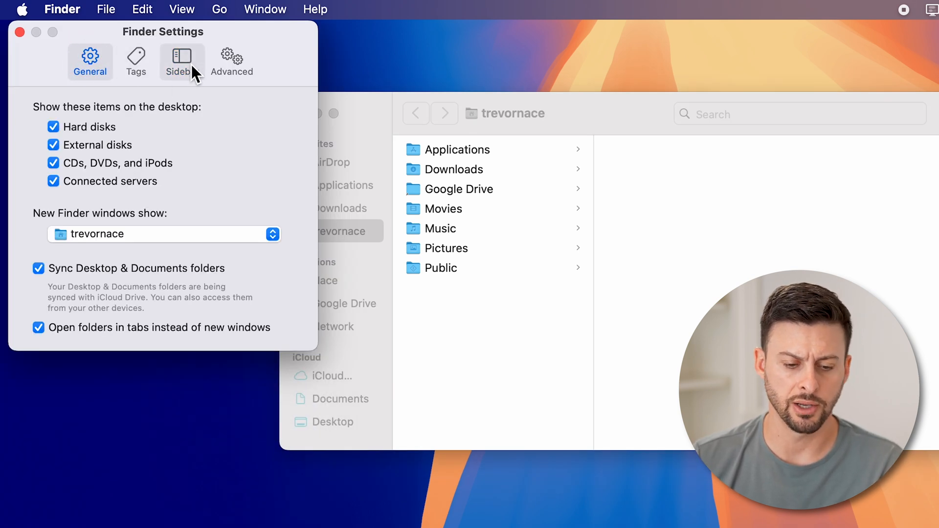
click(182, 57)
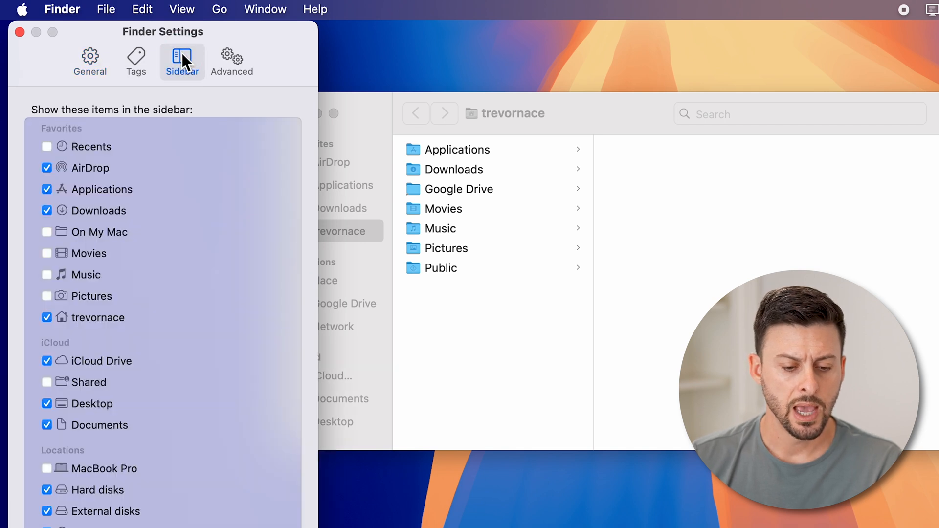
mouse_move(144, 129)
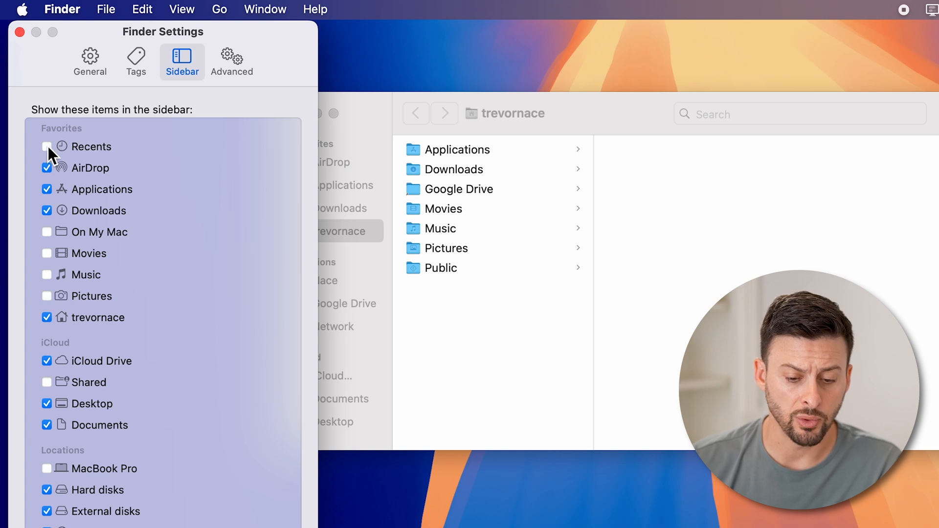
Step: Tick Recents under Favorites so it shows in the sidebar
click(45, 147)
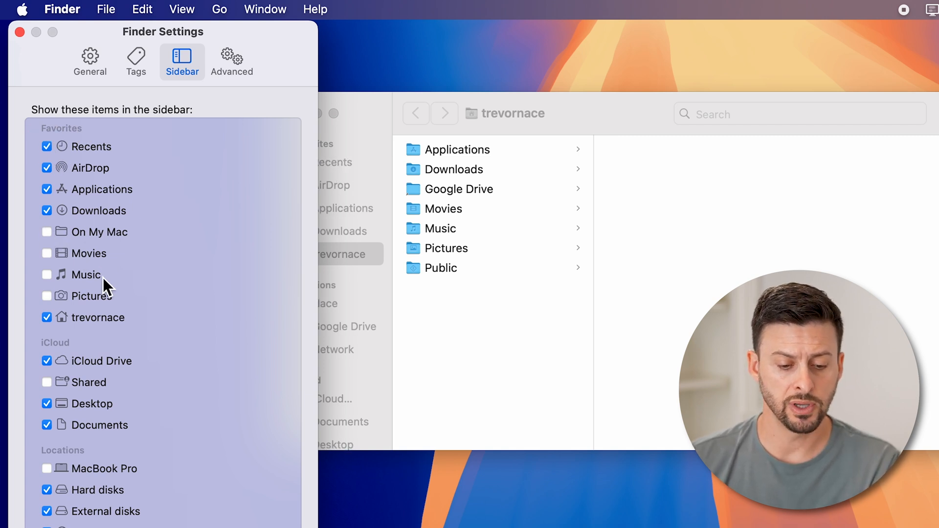
mouse_move(121, 236)
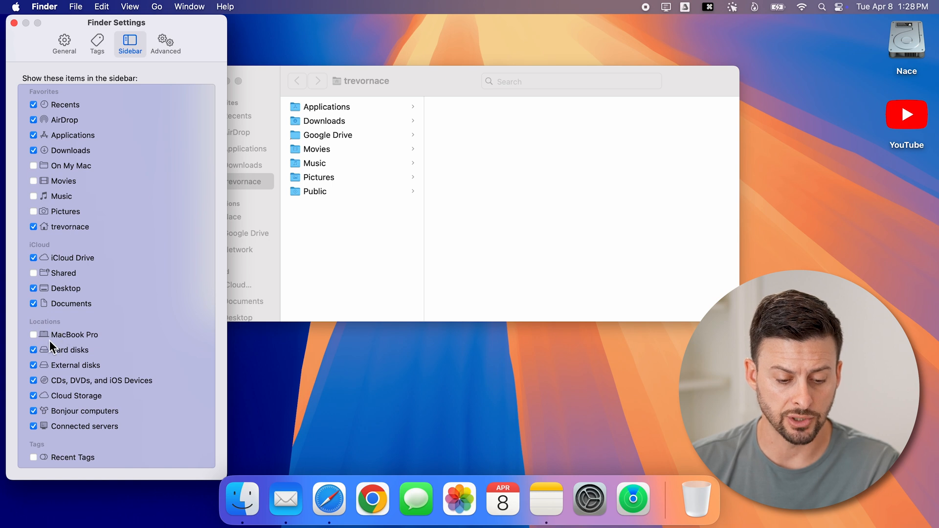
mouse_move(98, 375)
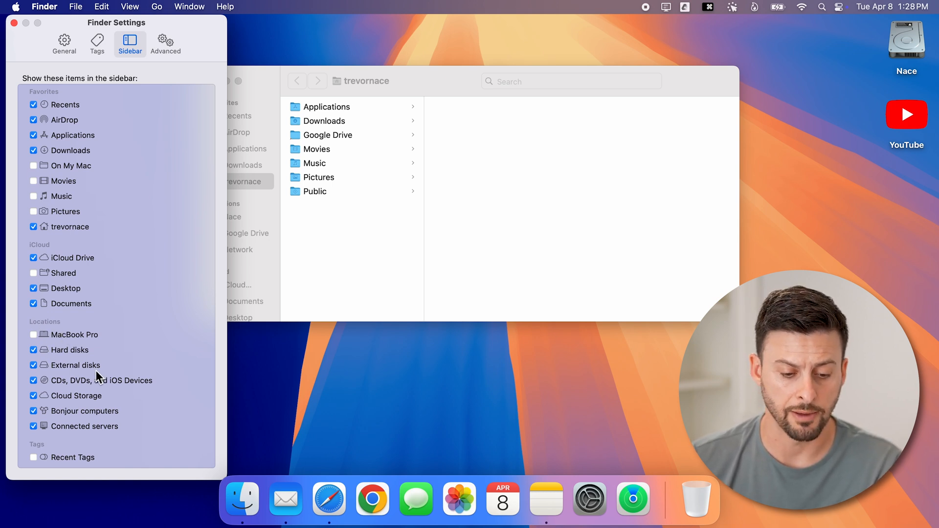
mouse_move(73, 246)
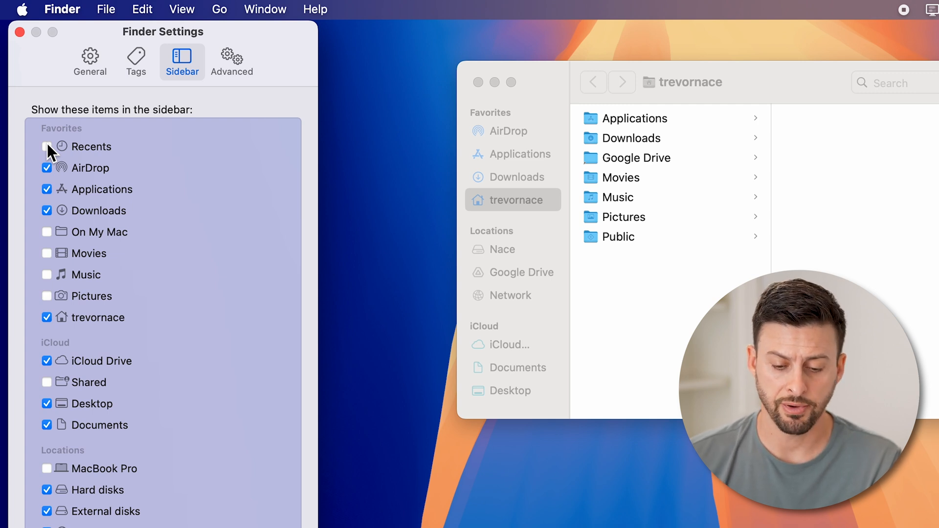
Step: Toggle the Recents checkbox again and view the Pictures folder with its Photos Library
click(45, 147)
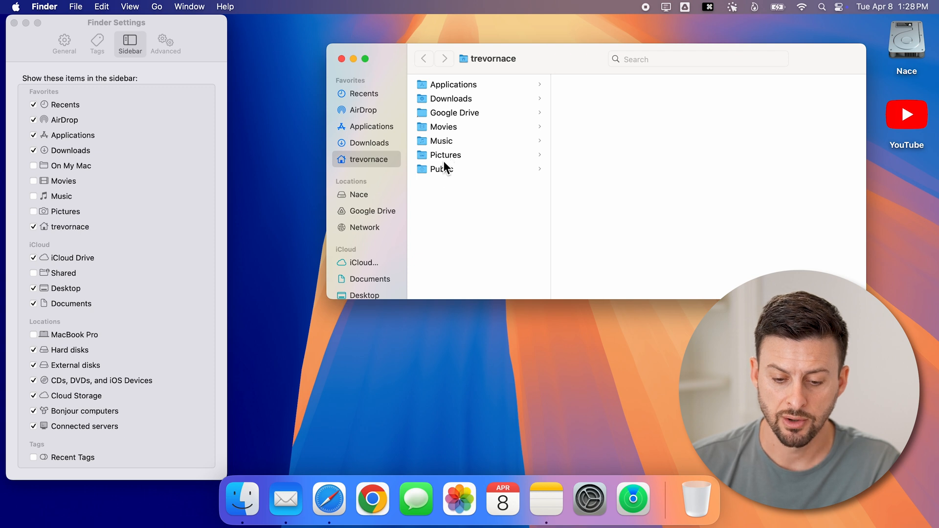
click(447, 155)
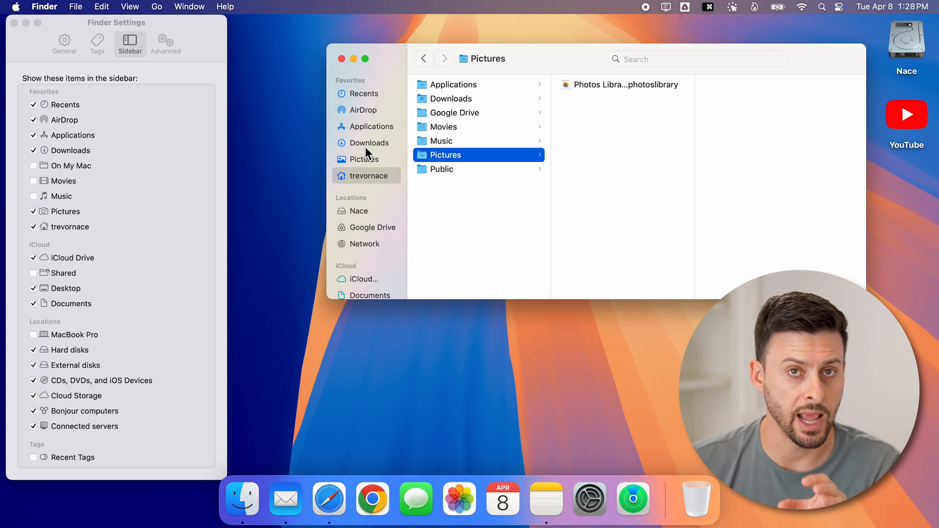
mouse_move(372, 230)
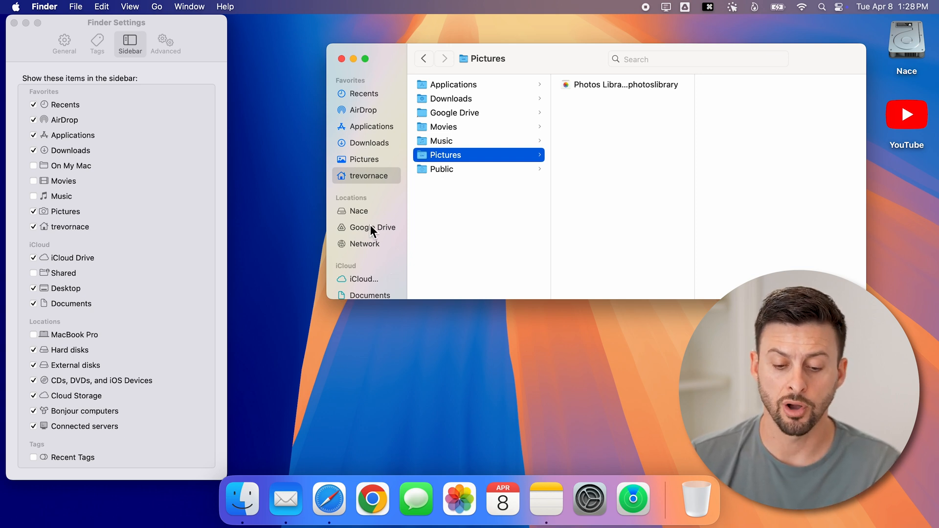